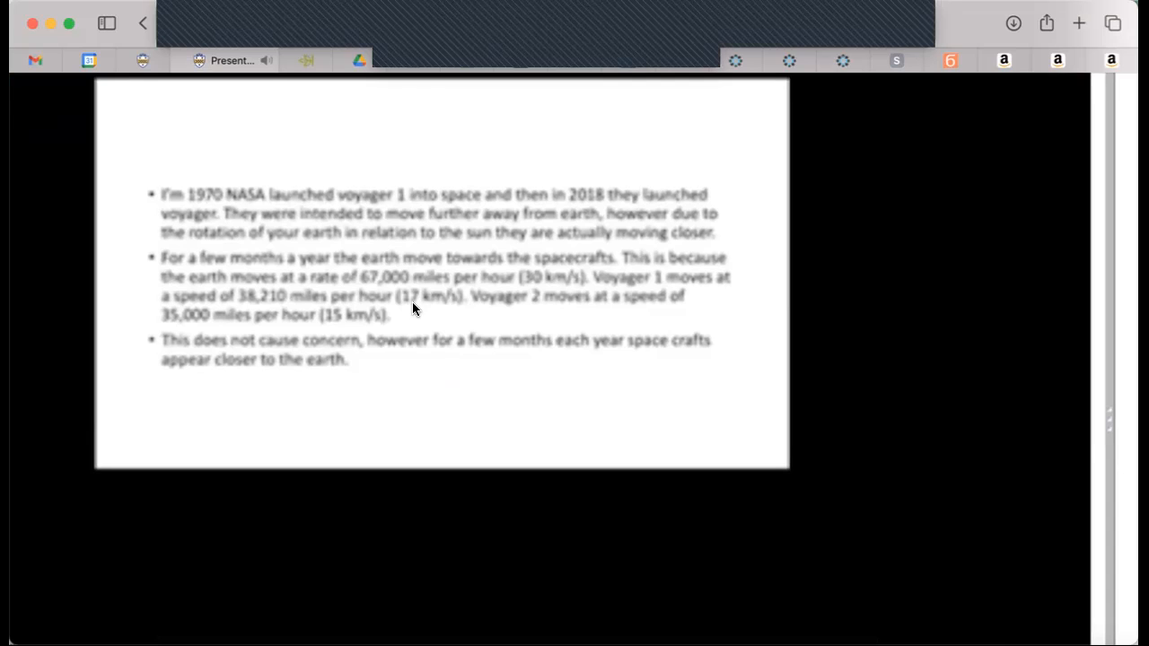
mouse_move(363, 402)
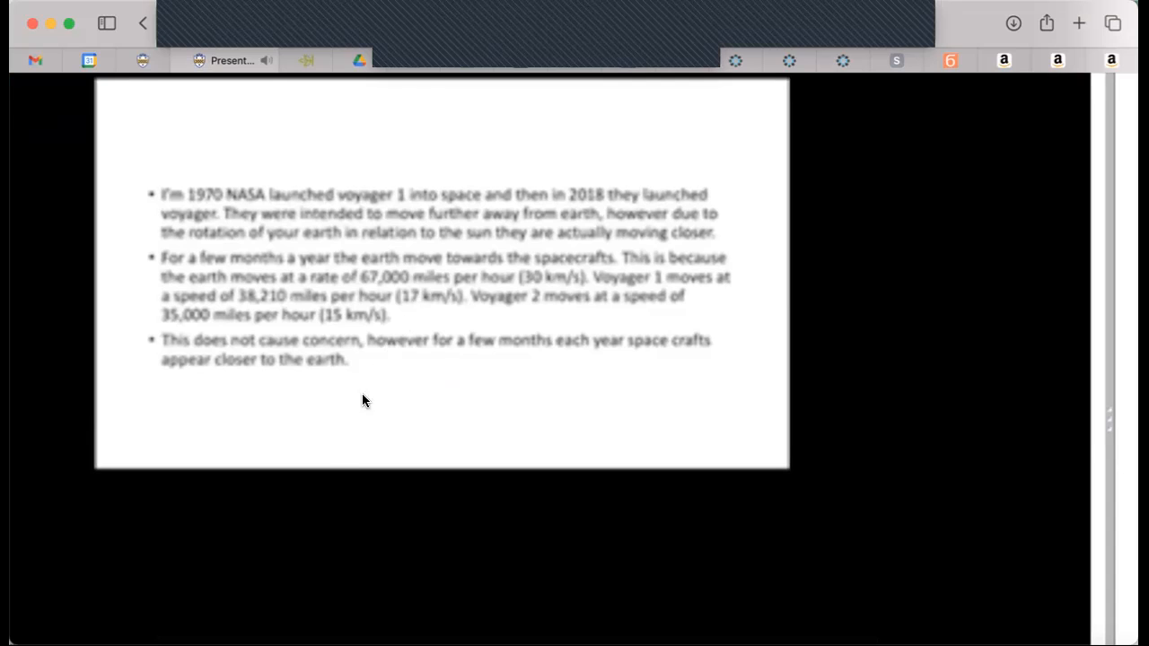
mouse_move(323, 492)
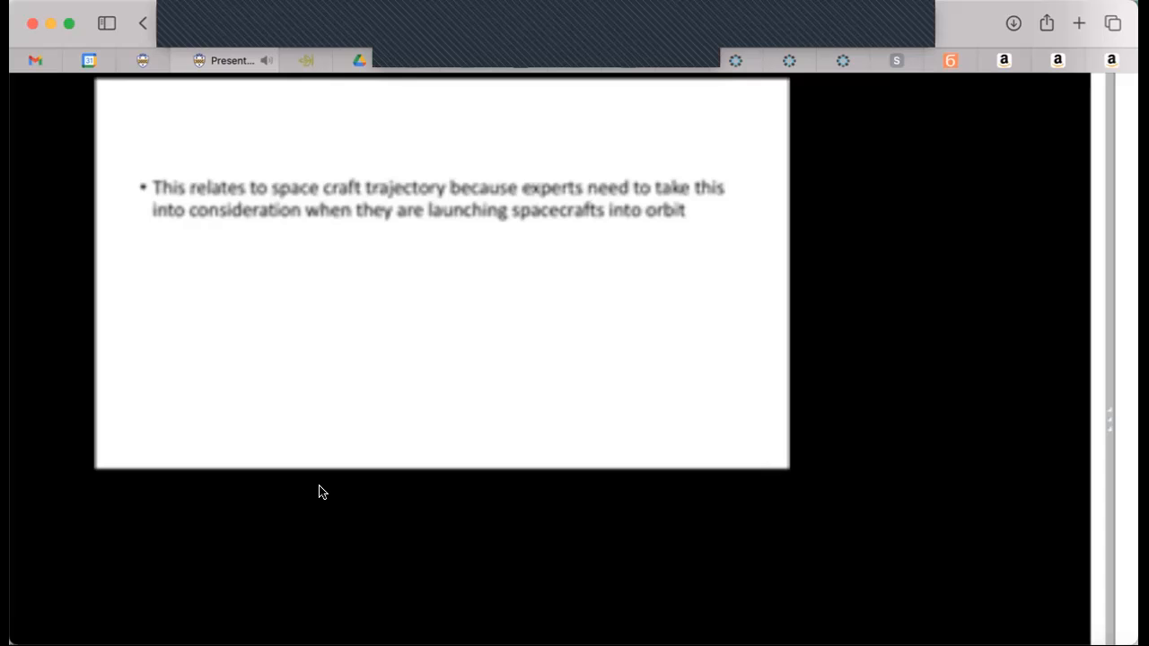
mouse_move(323, 492)
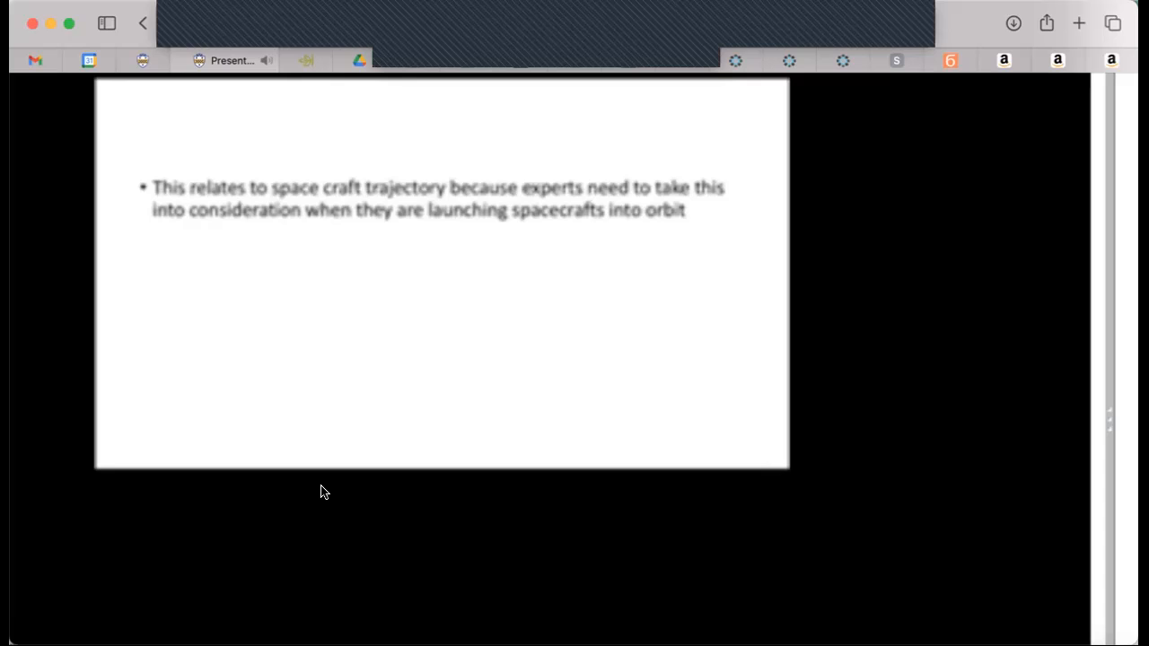
mouse_move(347, 477)
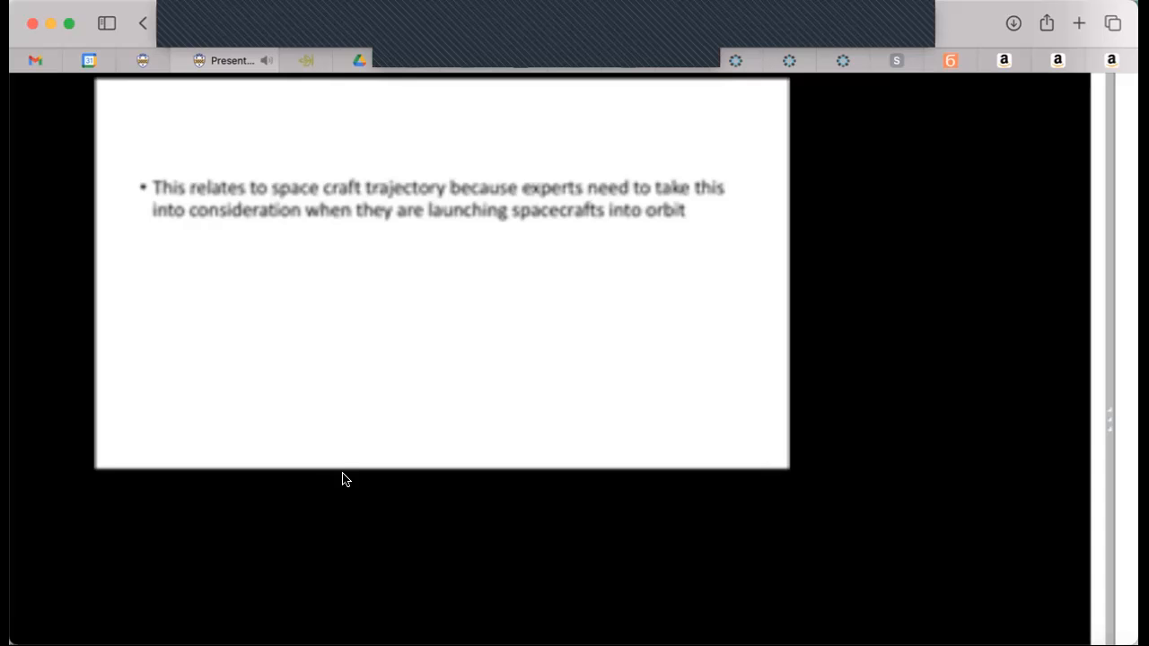